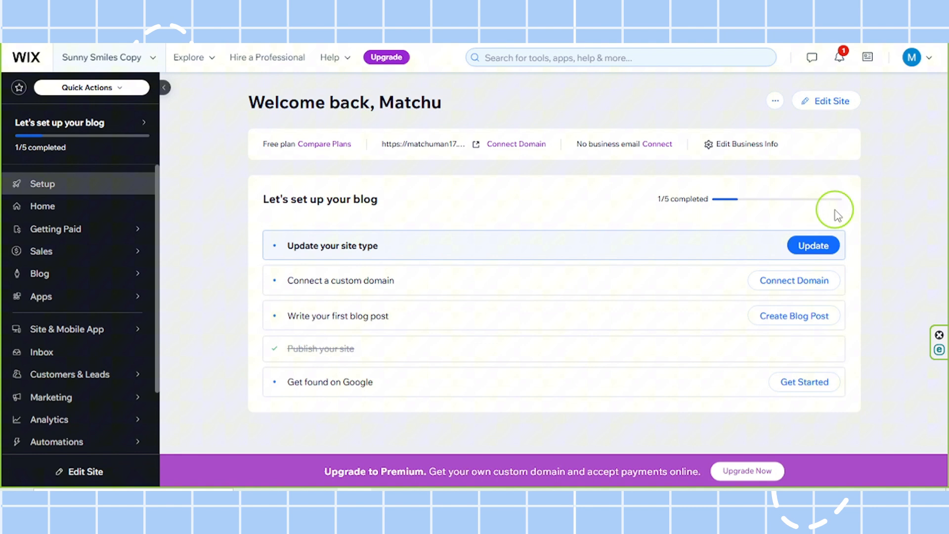
pyautogui.moveTo(617, 235)
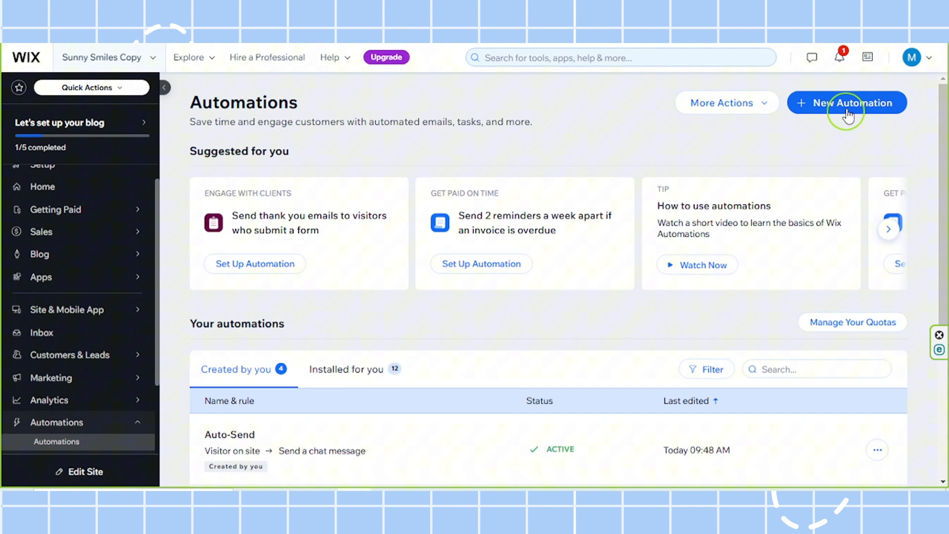
pyautogui.moveTo(861, 110)
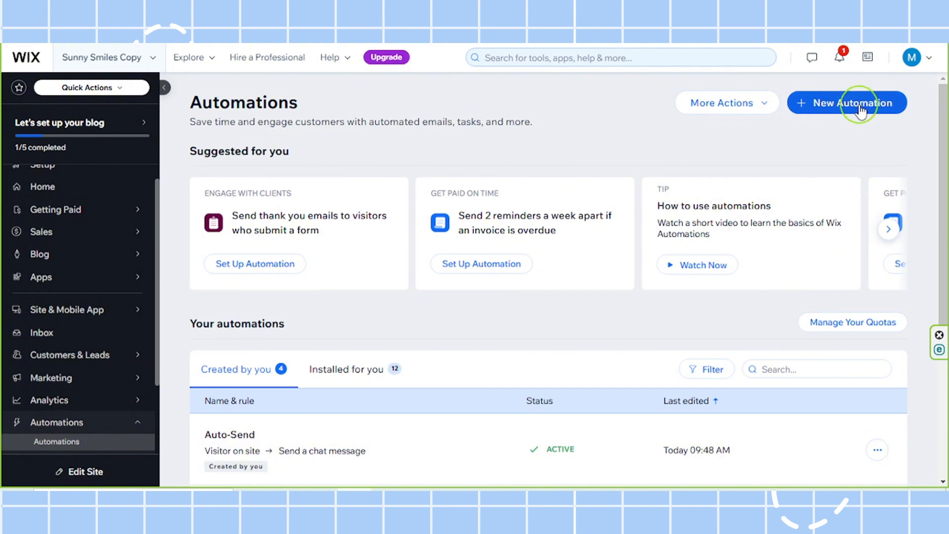
# Step: Start a new automation from the Automations page
pyautogui.click(846, 103)
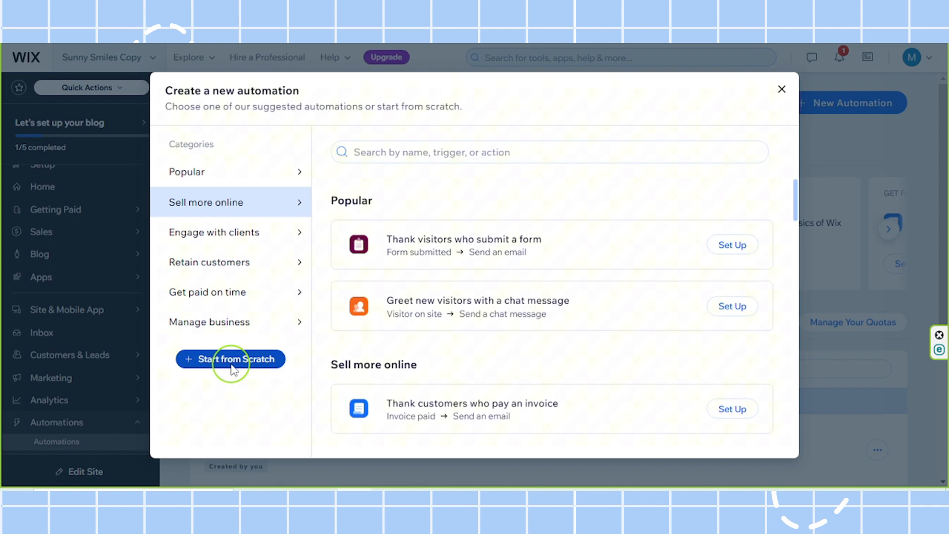
# Step: Start a blank automation from scratch and rename it 'Auto-Reply'
pyautogui.click(229, 359)
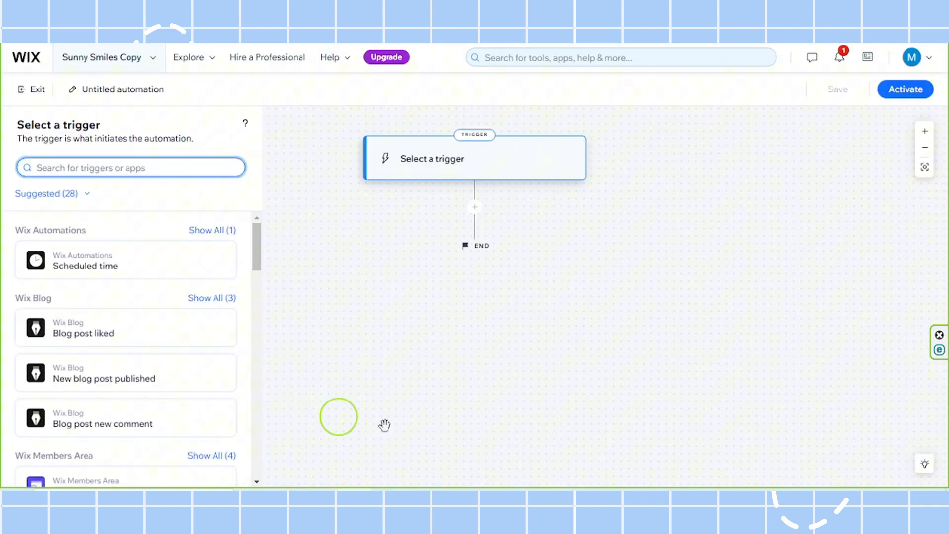
pyautogui.moveTo(773, 394)
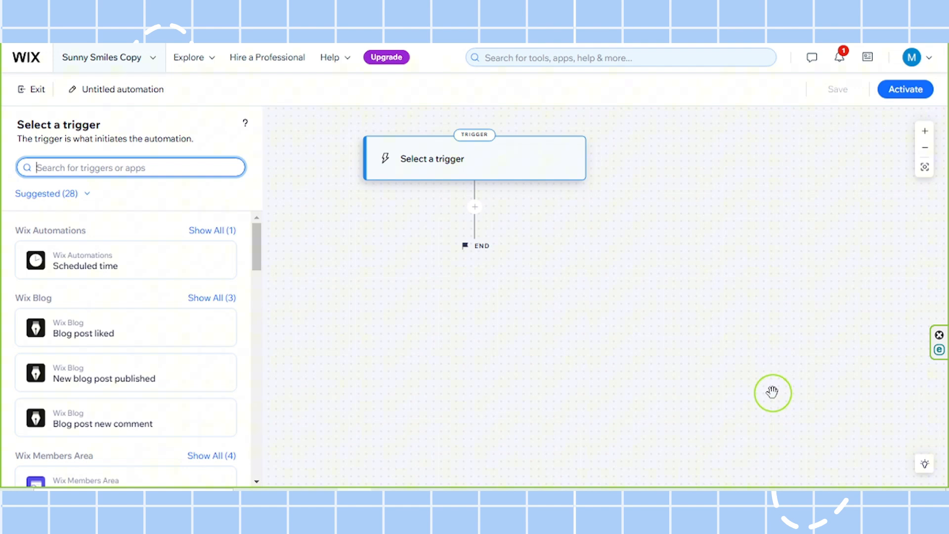
pyautogui.moveTo(593, 367)
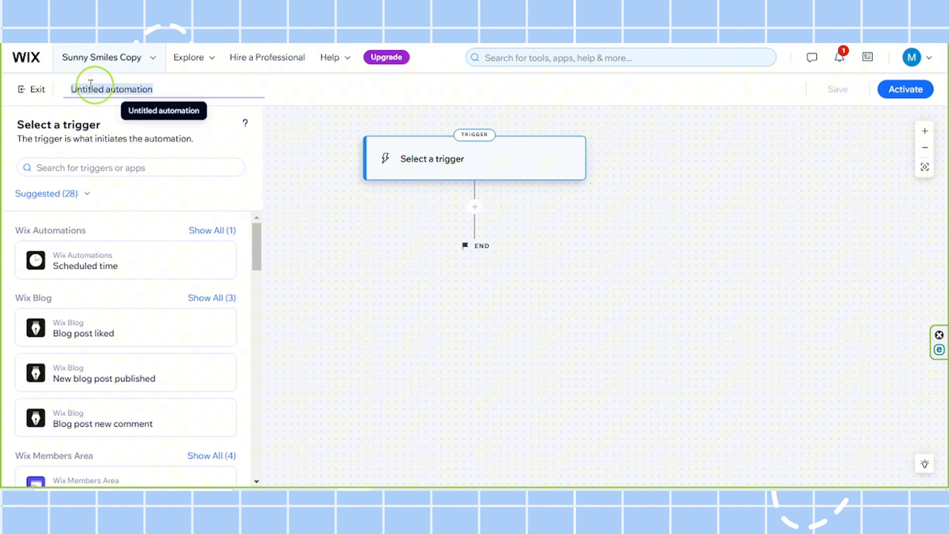
pyautogui.click(111, 89)
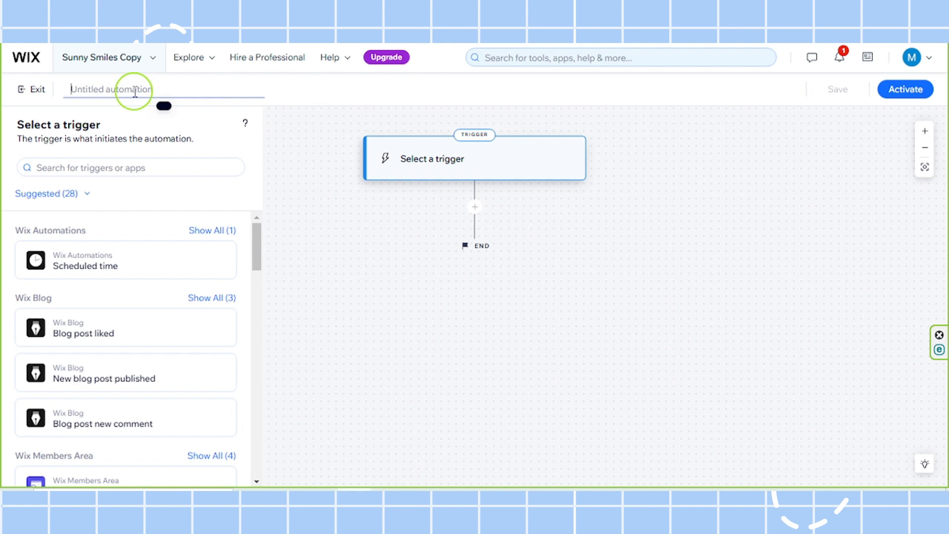
pyautogui.write('Auto-')
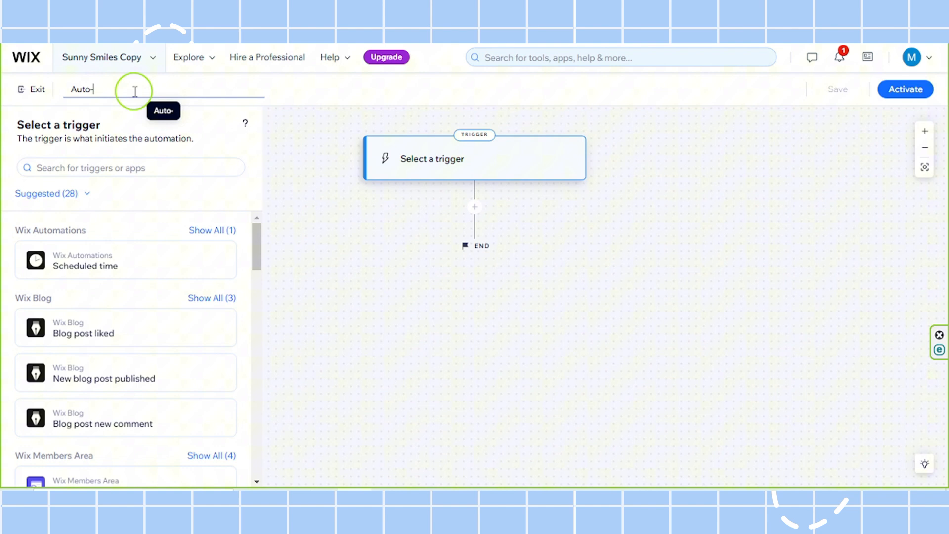
pyautogui.write('Reply')
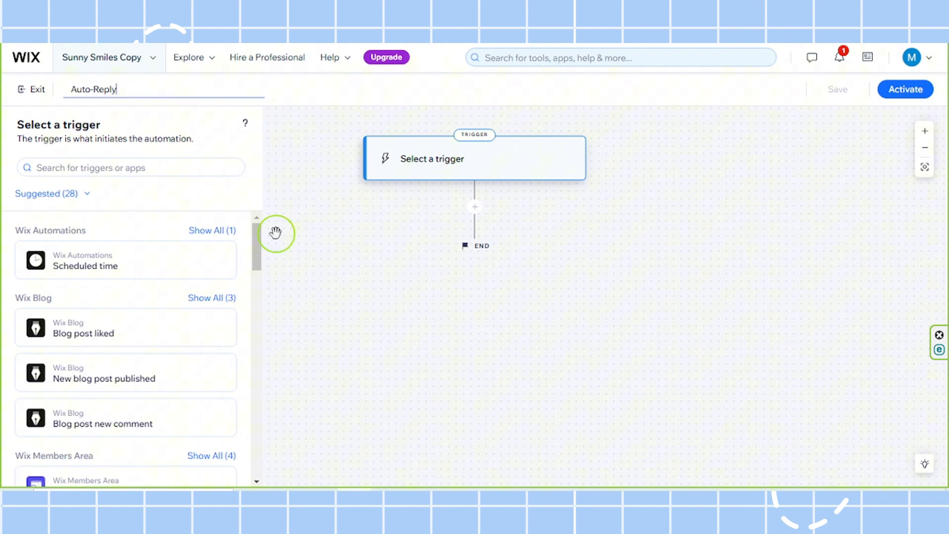
pyautogui.moveTo(282, 229)
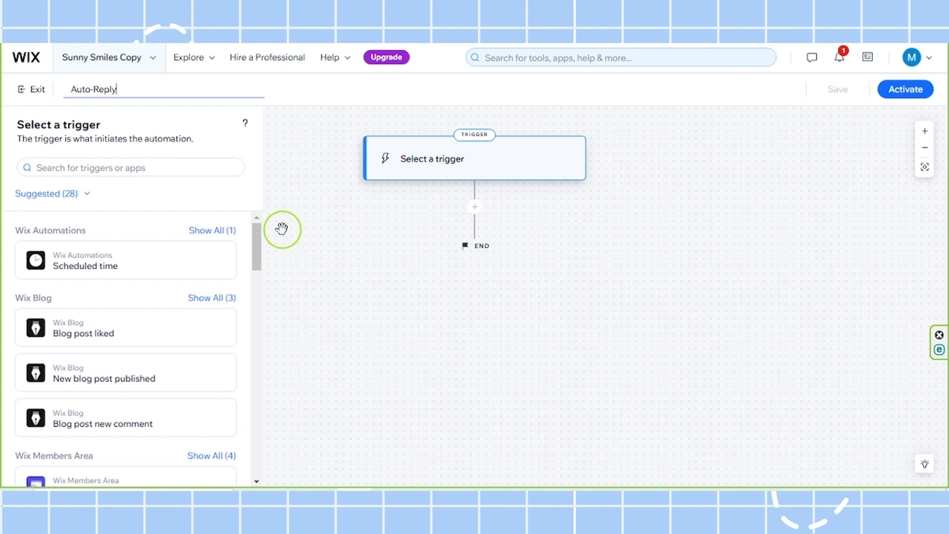
pyautogui.moveTo(252, 156)
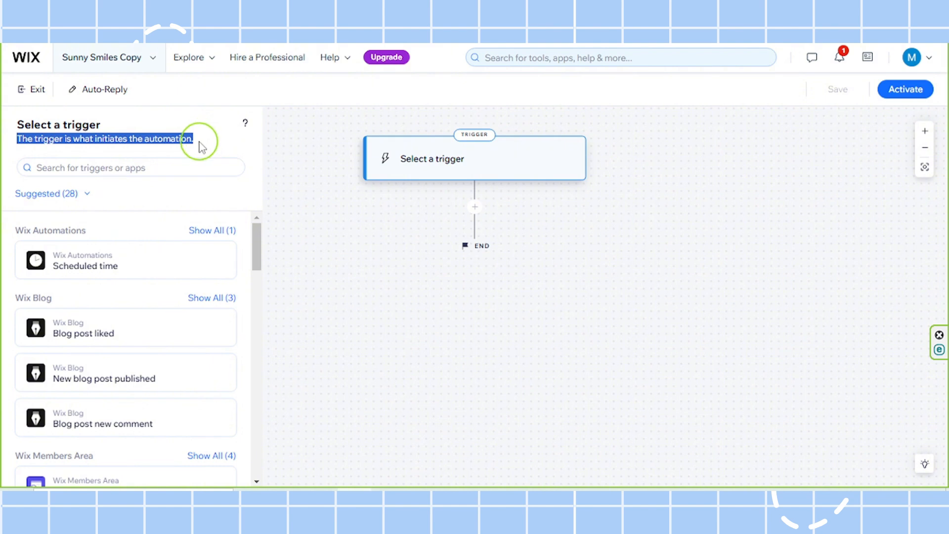
pyautogui.moveTo(202, 157)
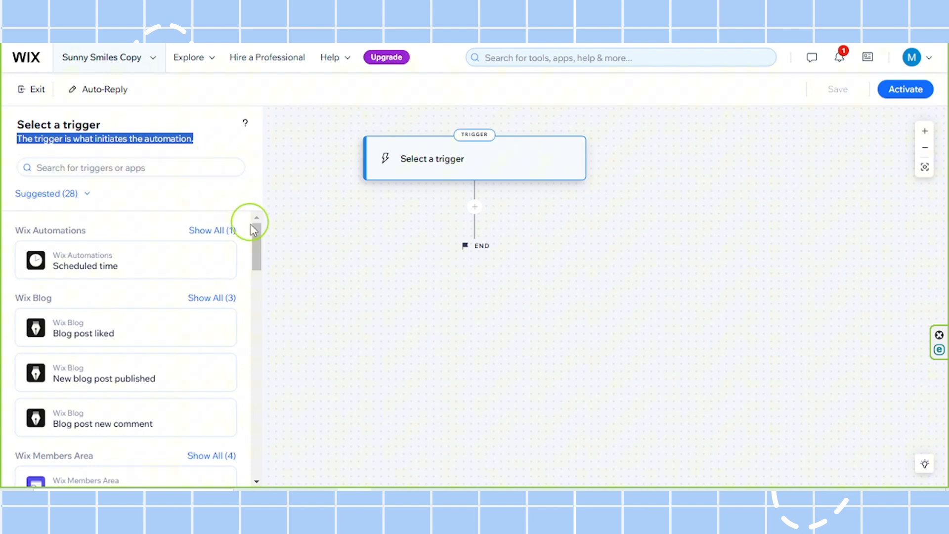
# Step: Scroll the trigger list down to the Inbox & Chat triggers
pyautogui.scroll(-3)
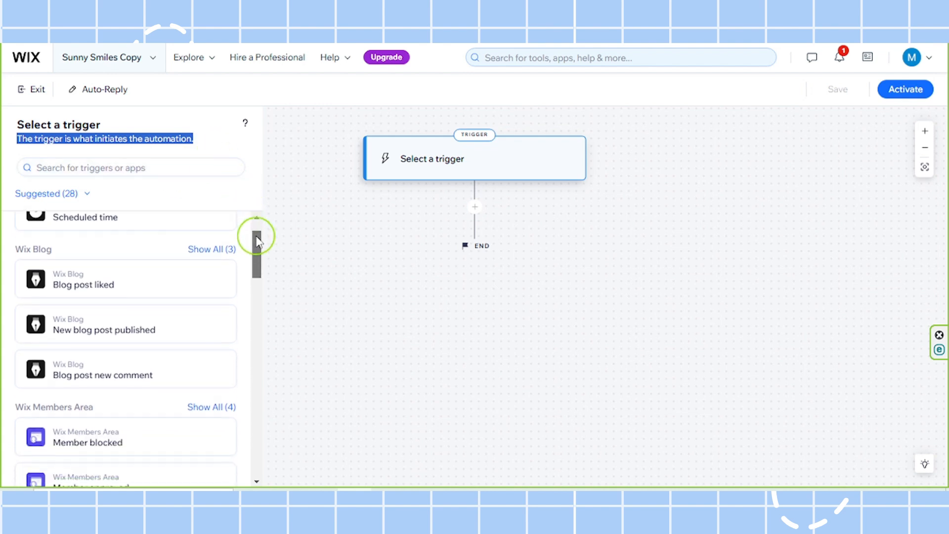
pyautogui.scroll(-3)
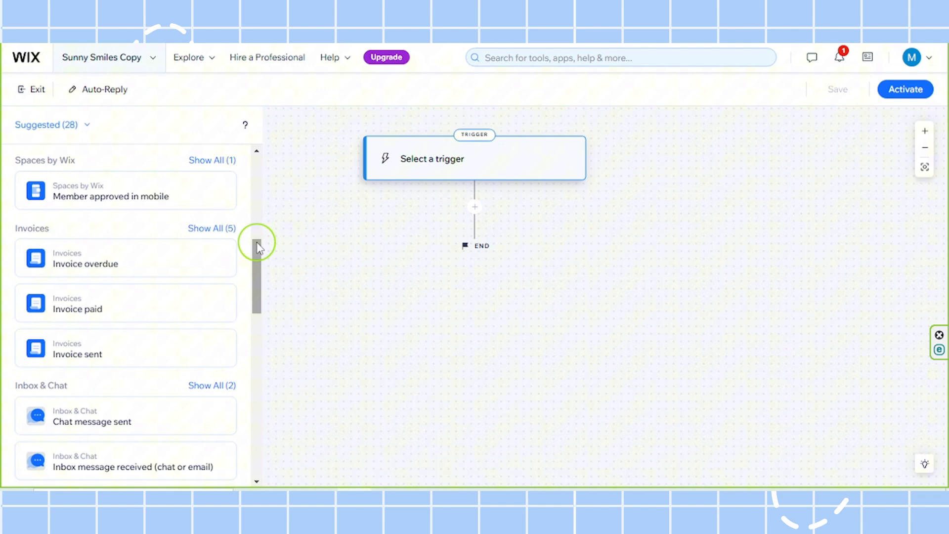
pyautogui.scroll(-3)
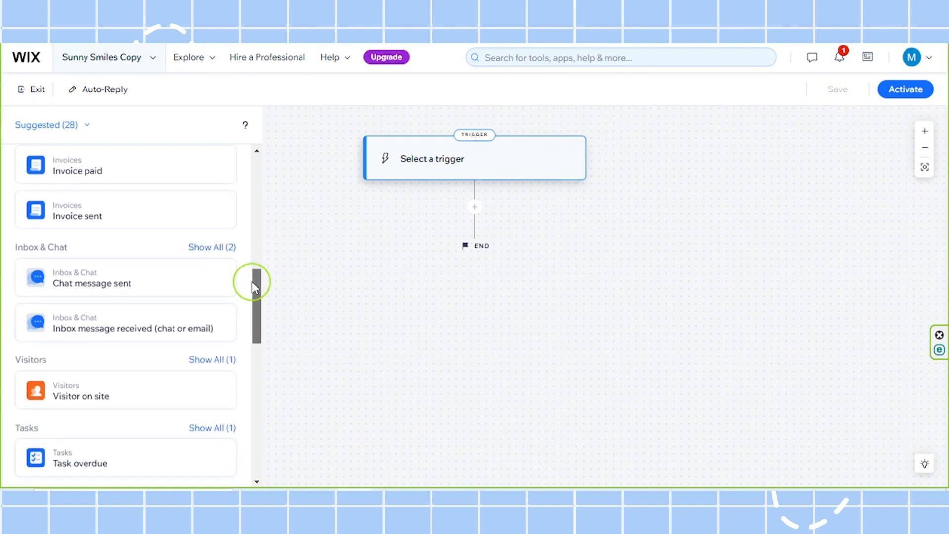
pyautogui.scroll(-3)
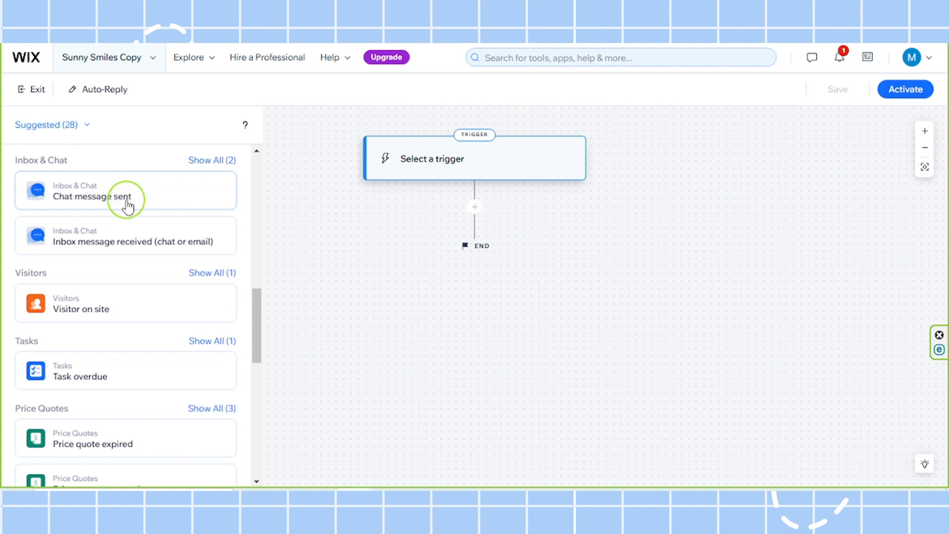
pyautogui.moveTo(54, 242)
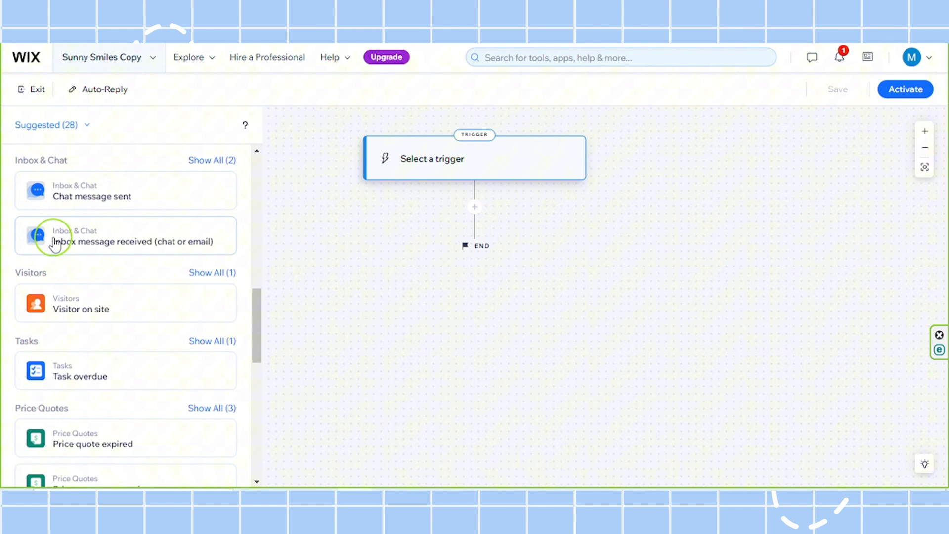
pyautogui.moveTo(112, 251)
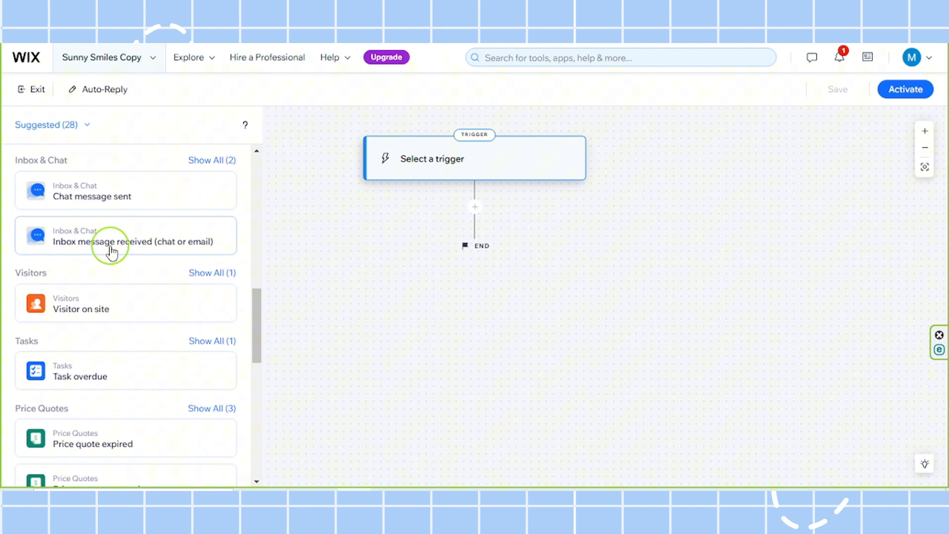
pyautogui.moveTo(73, 252)
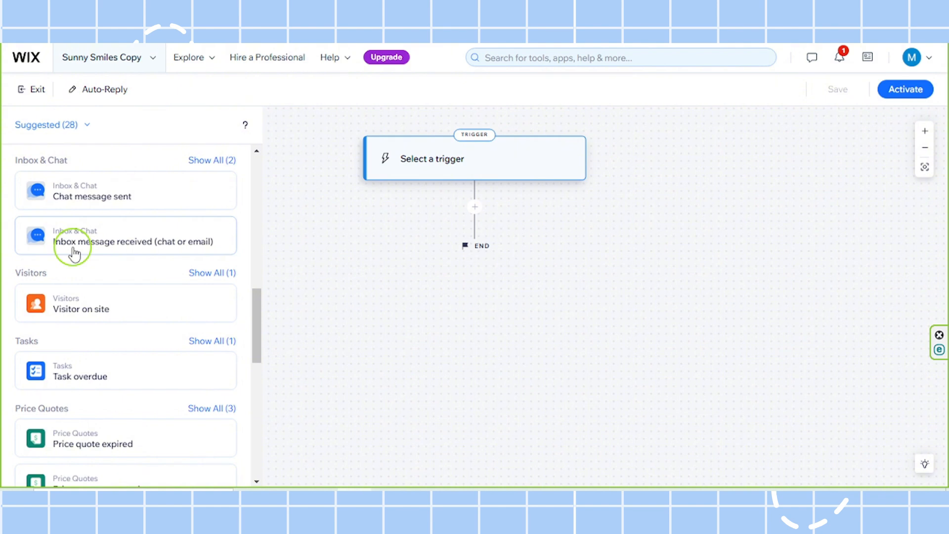
pyautogui.moveTo(91, 251)
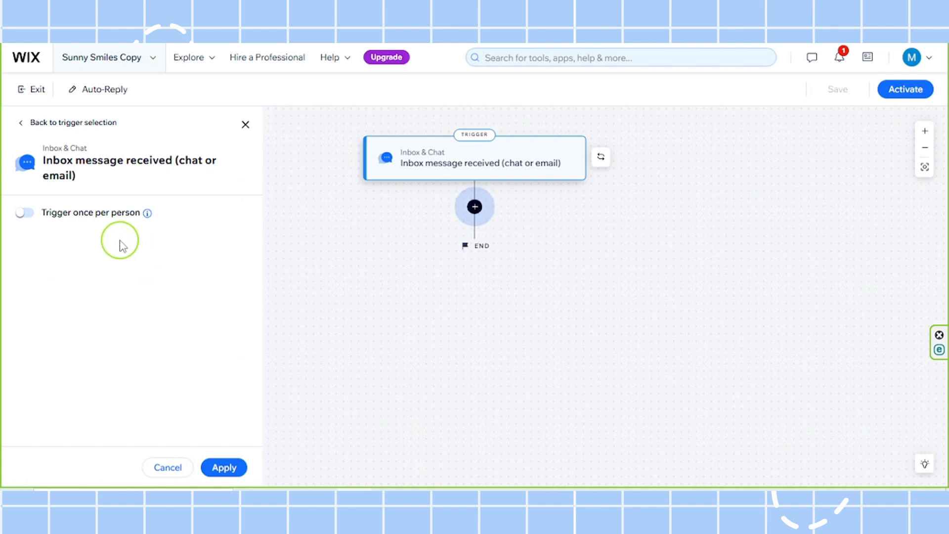
# Step: Limit the trigger to once per person every 24 hours and apply it
pyautogui.click(24, 213)
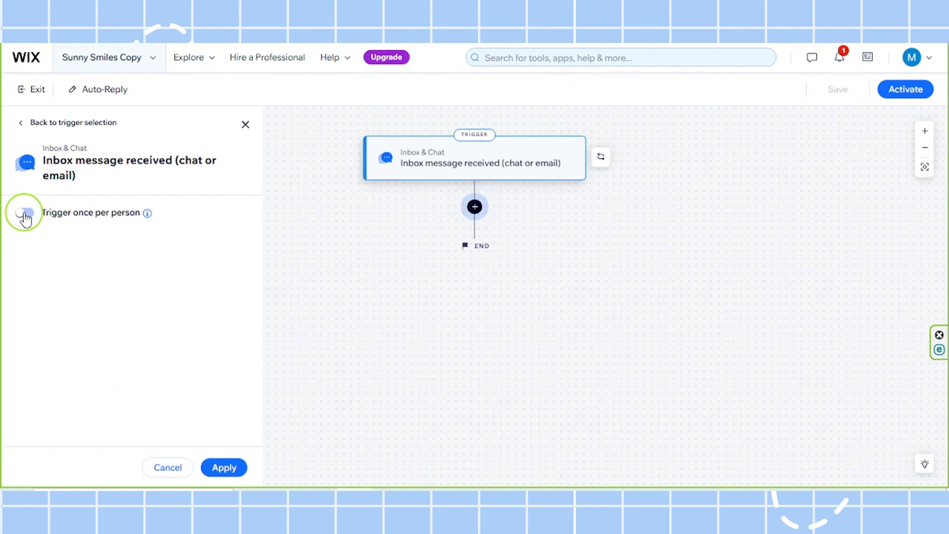
pyautogui.click(24, 213)
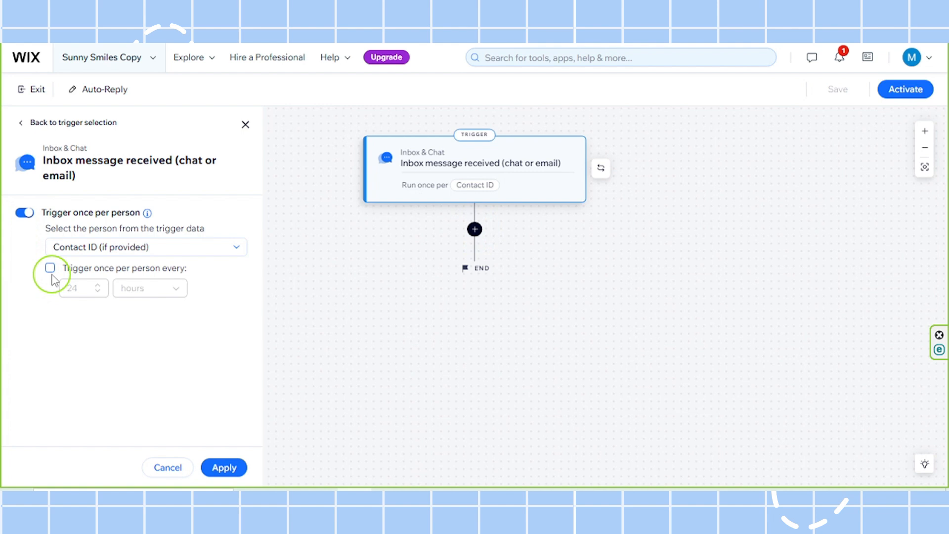
pyautogui.click(50, 268)
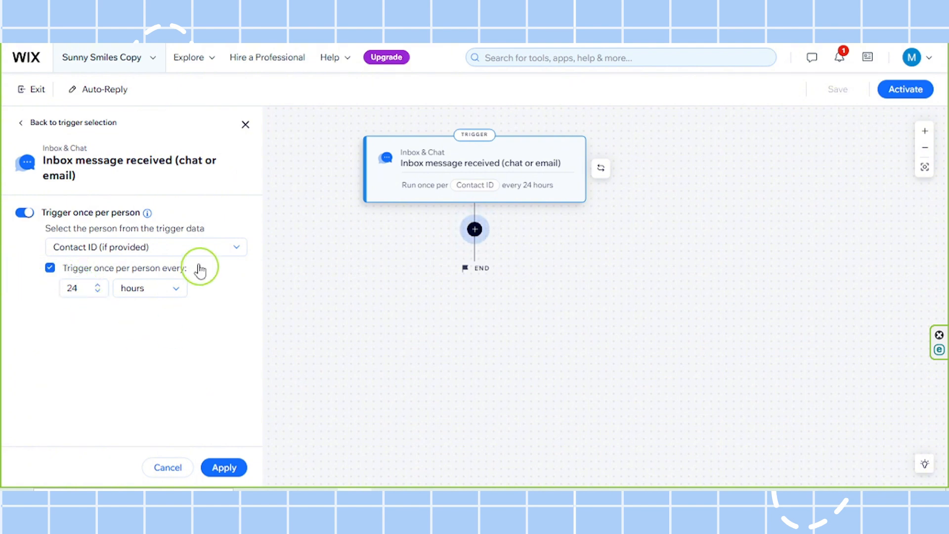
pyautogui.moveTo(155, 279)
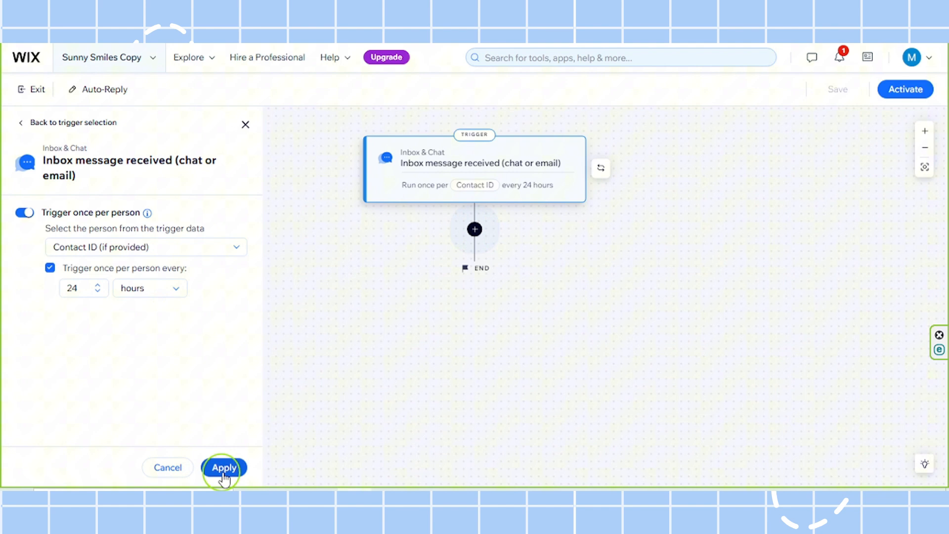
pyautogui.click(224, 467)
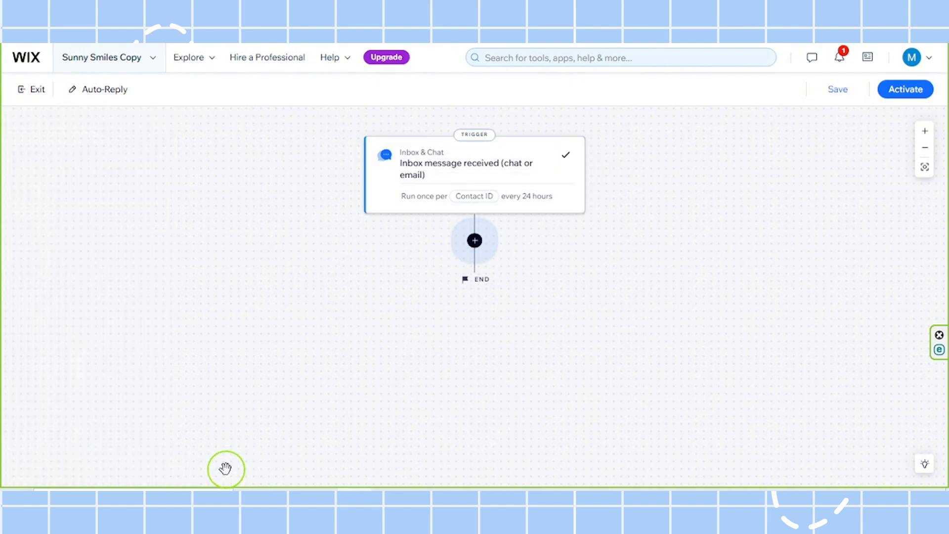
# Step: Add an action step after the trigger that sends a chat message
pyautogui.click(836, 89)
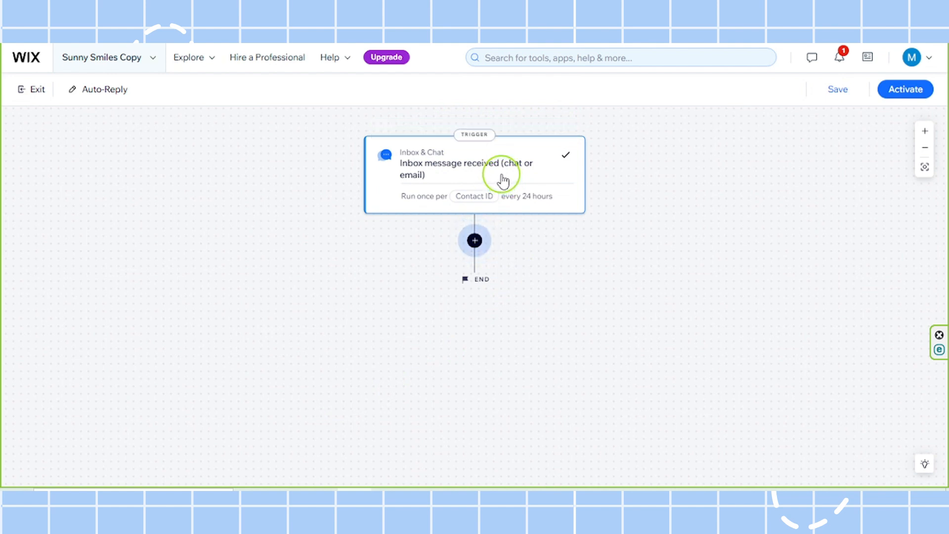
pyautogui.moveTo(475, 241)
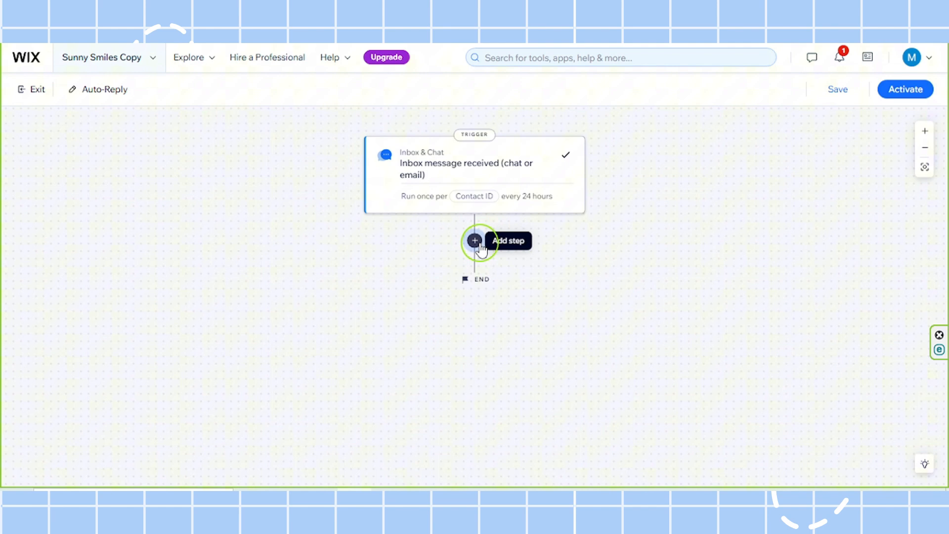
pyautogui.click(475, 241)
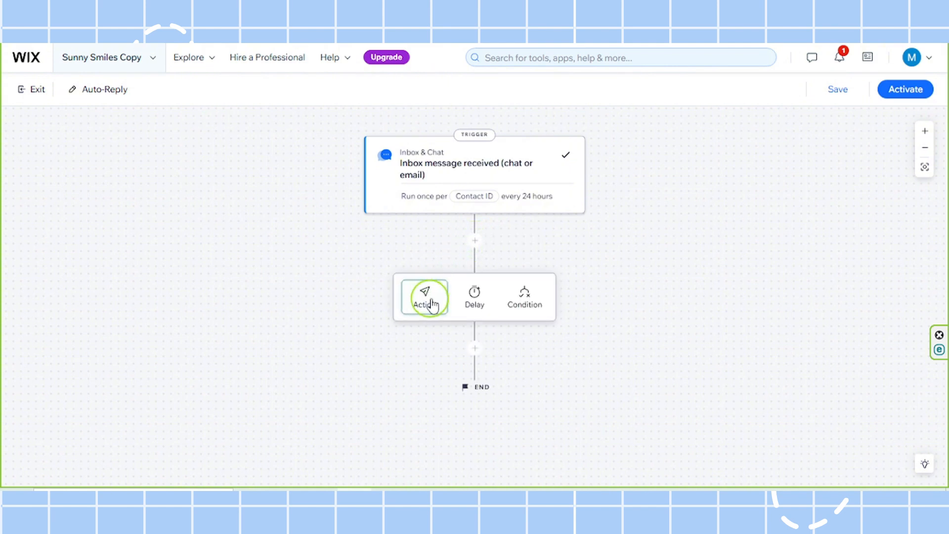
pyautogui.click(424, 296)
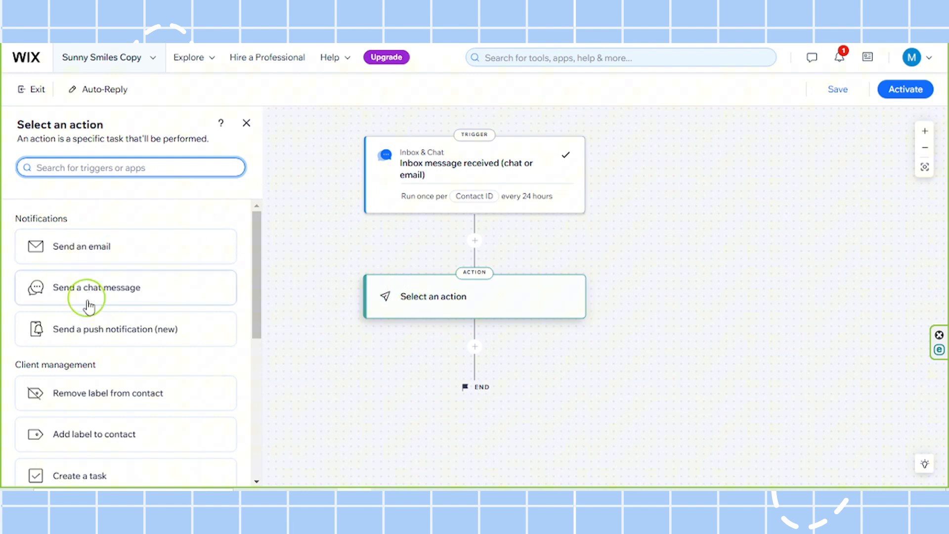
pyautogui.click(98, 287)
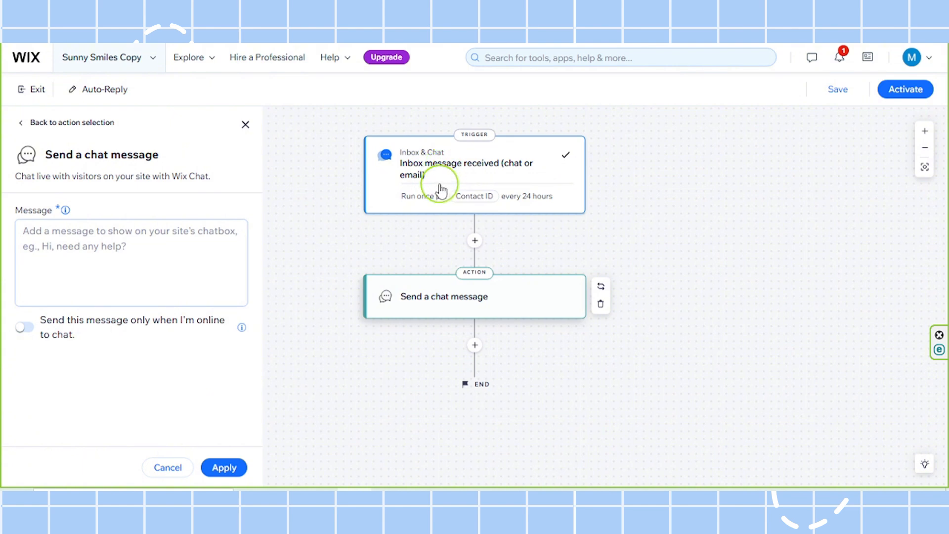
pyautogui.moveTo(444, 283)
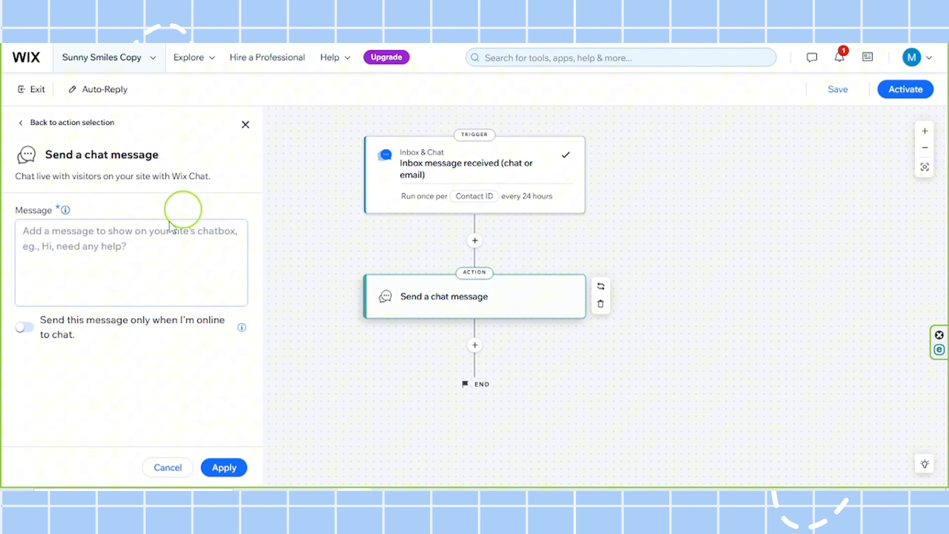
# Step: Write the reply 'Thanks for re…one of our staff members will respond to you shortly.' and apply
pyautogui.click(130, 263)
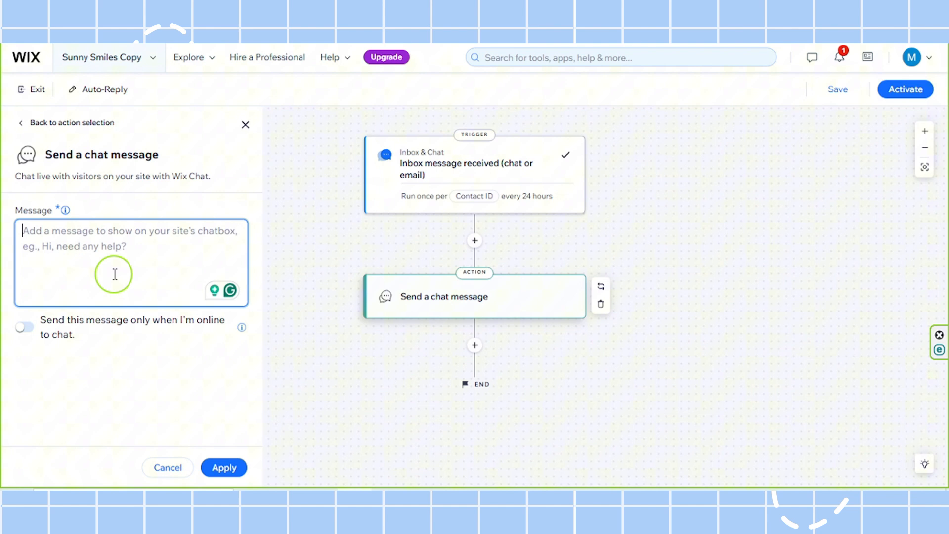
pyautogui.write('Thanks for reaching out :) Let us know how we can help you. O')
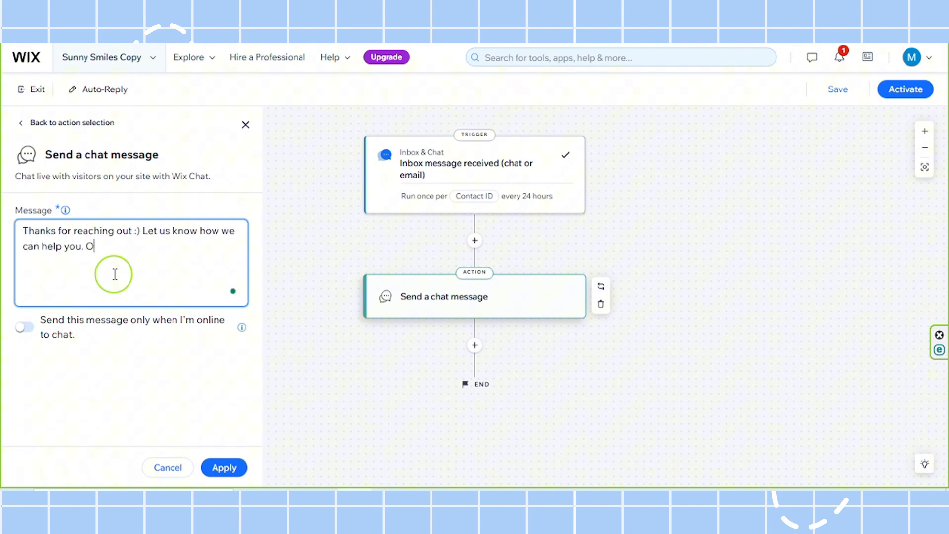
pyautogui.write('ne of our staff members will respond to you shortly.')
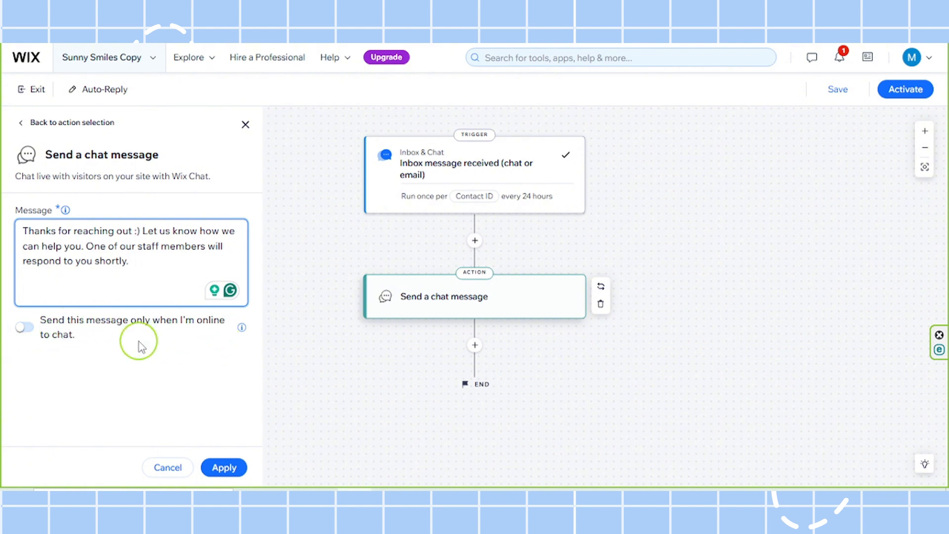
pyautogui.moveTo(148, 344)
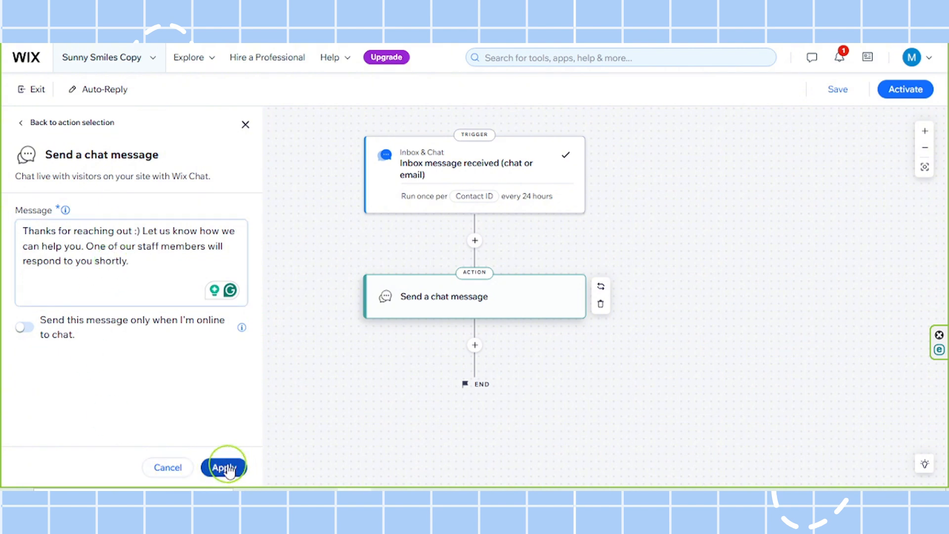
pyautogui.click(224, 466)
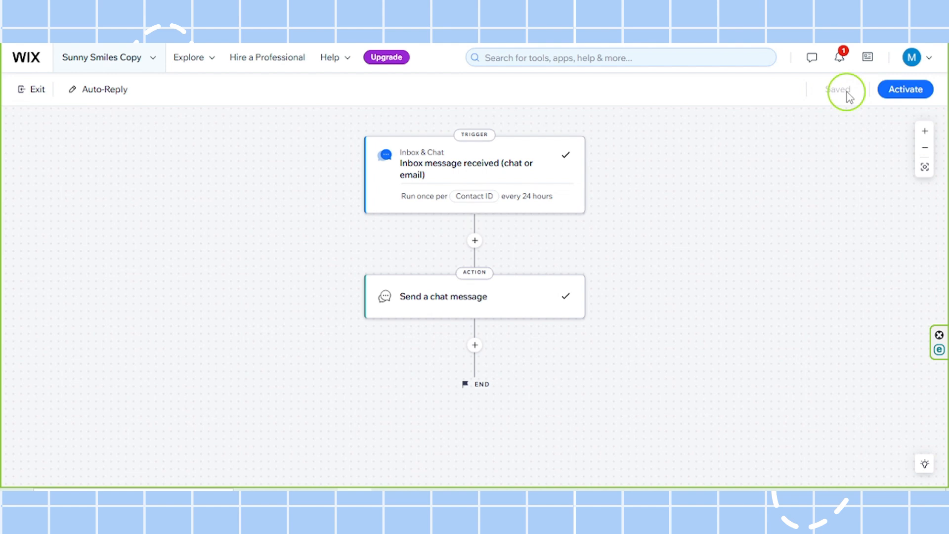
pyautogui.moveTo(607, 264)
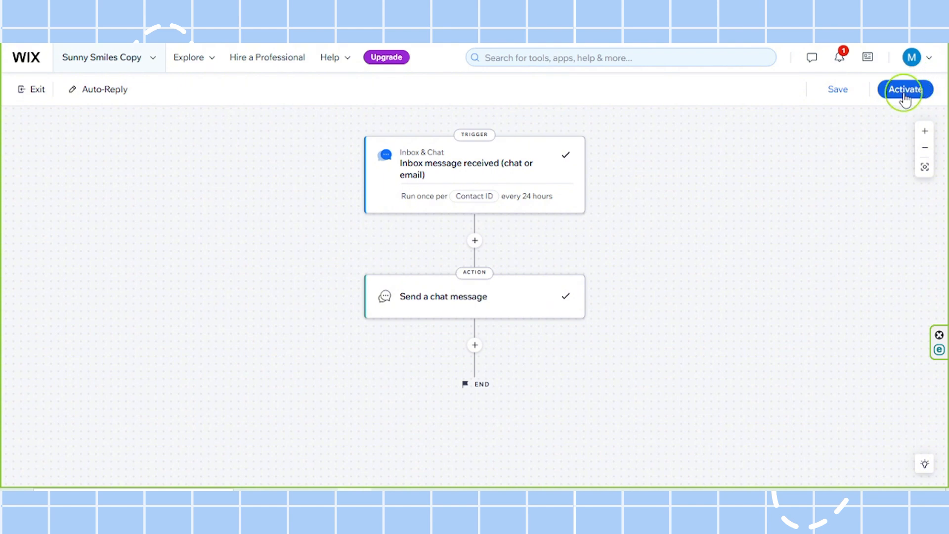
# Step: Activate Auto-Reply and confirm it shows as Active in the automations list
pyautogui.click(905, 90)
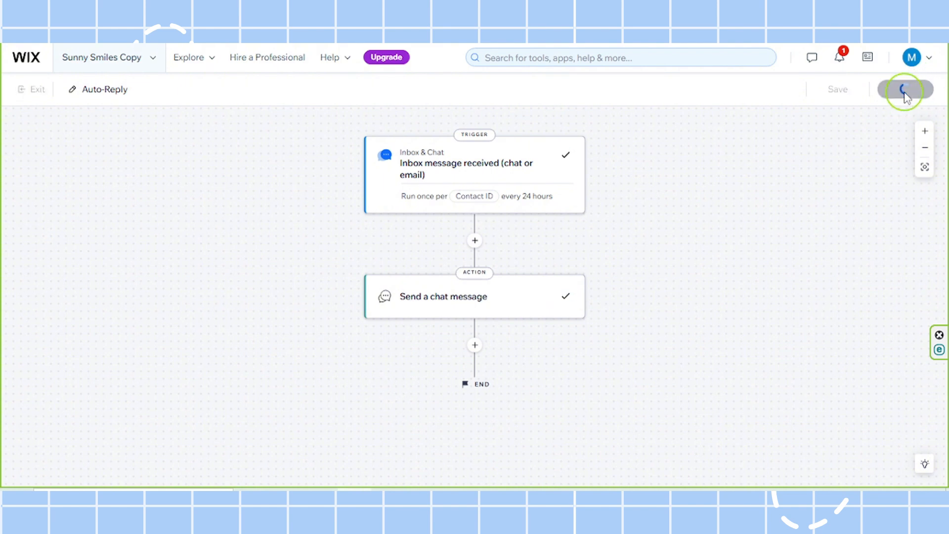
pyautogui.click(903, 89)
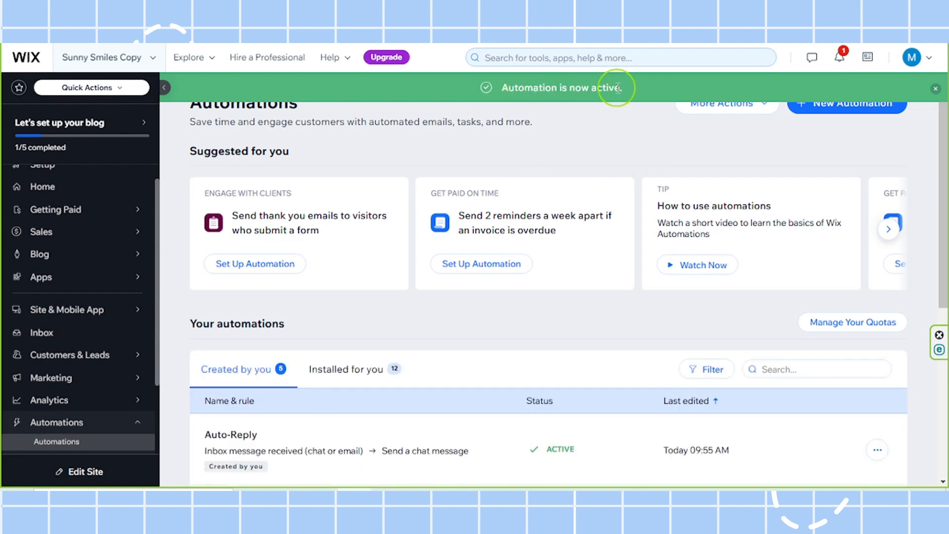
pyautogui.moveTo(513, 205)
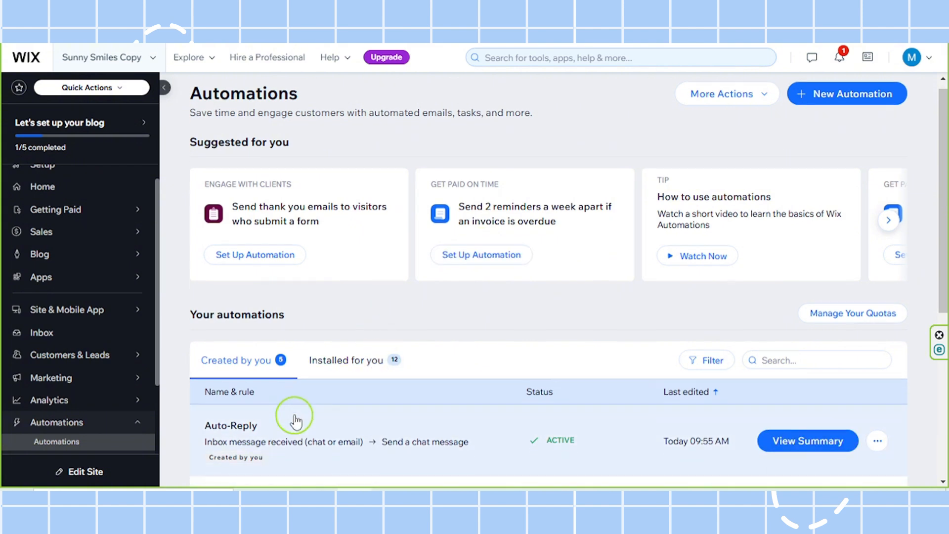
pyautogui.scroll(-3)
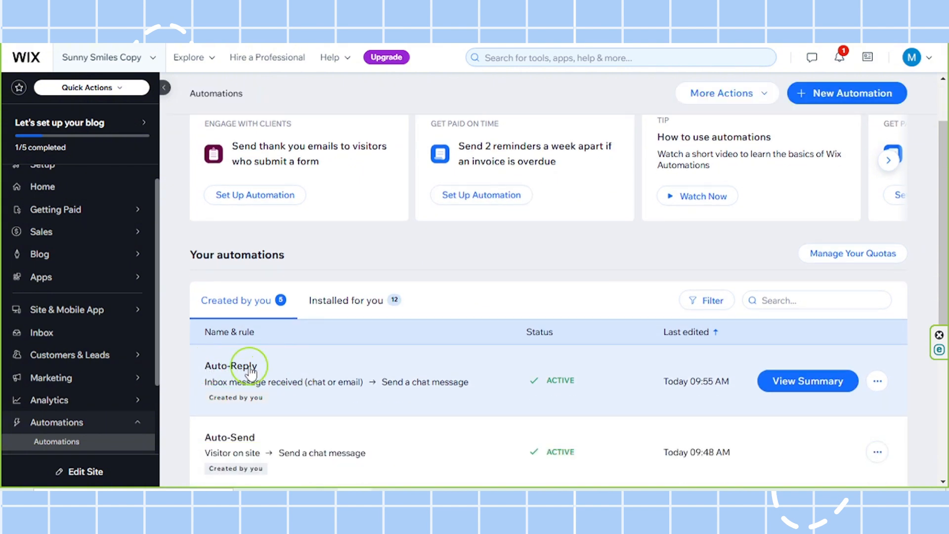